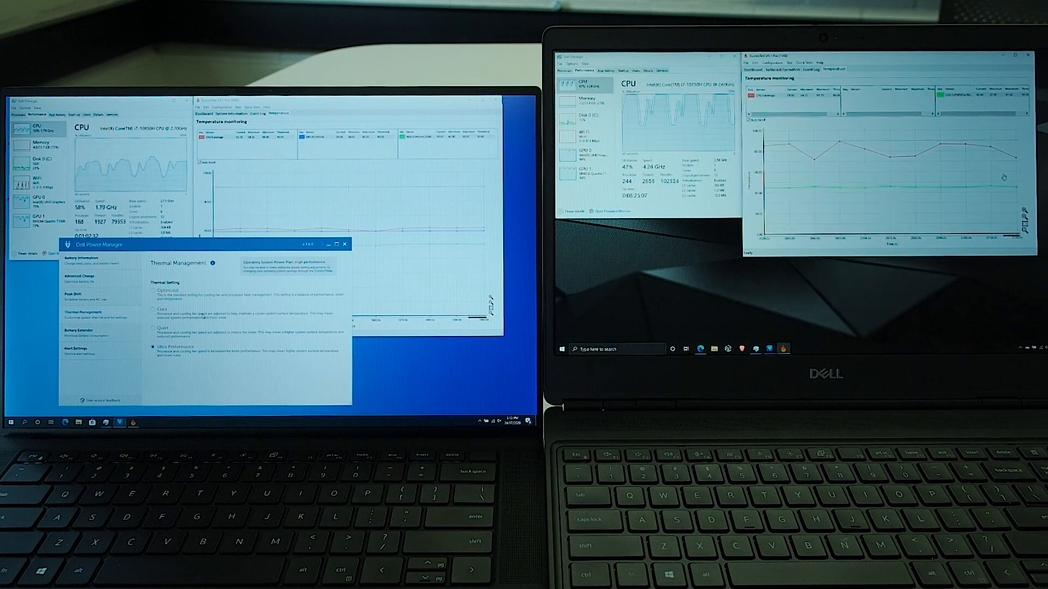
- Close the Dell Power Manager window, leaving Ultra Performance thermal mode active and monitoring running
click(345, 244)
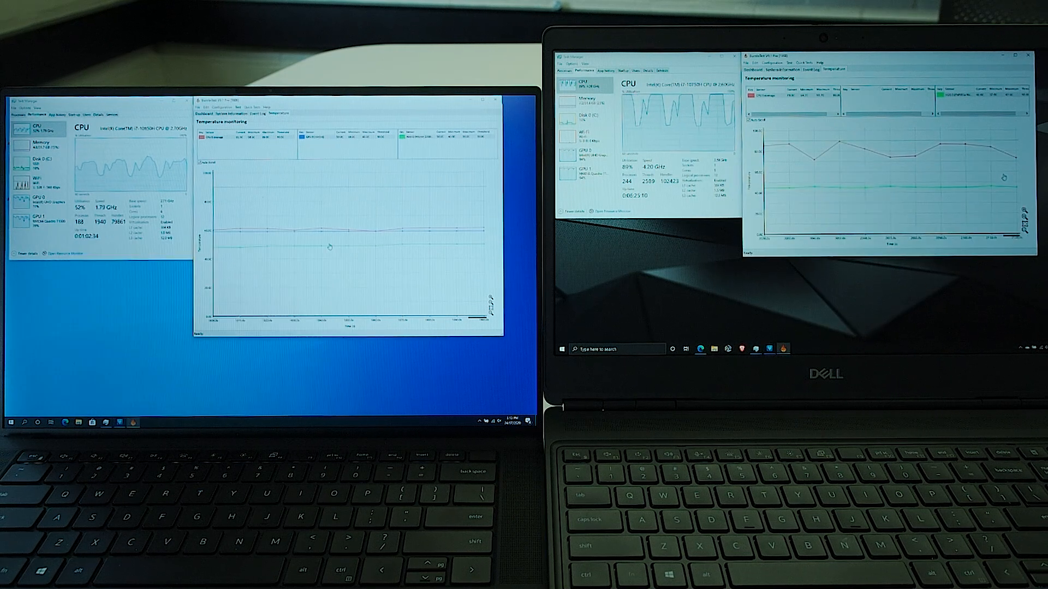